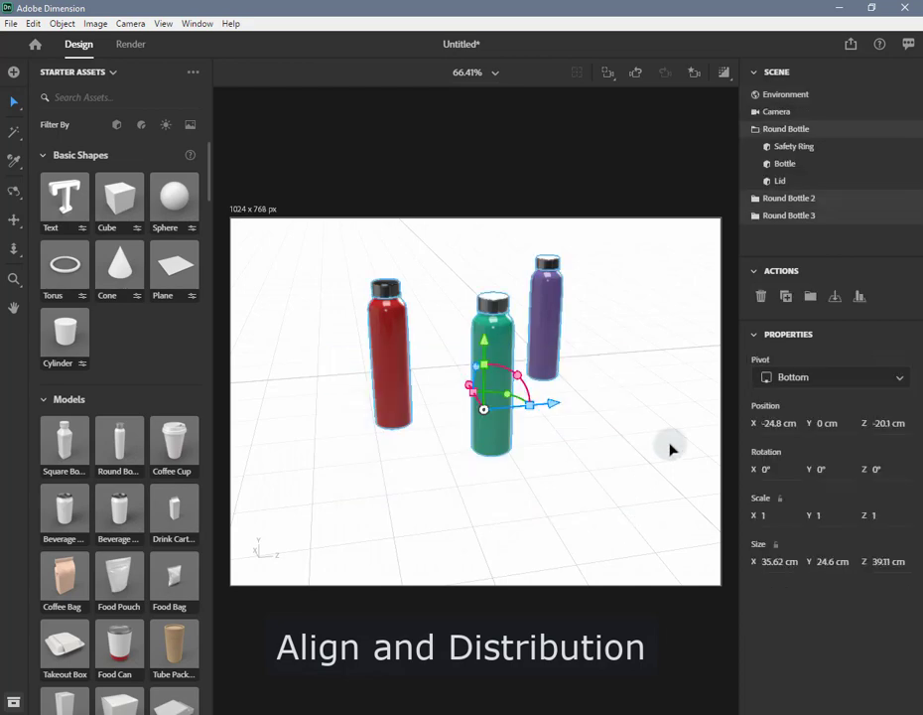
mouse_move(860, 296)
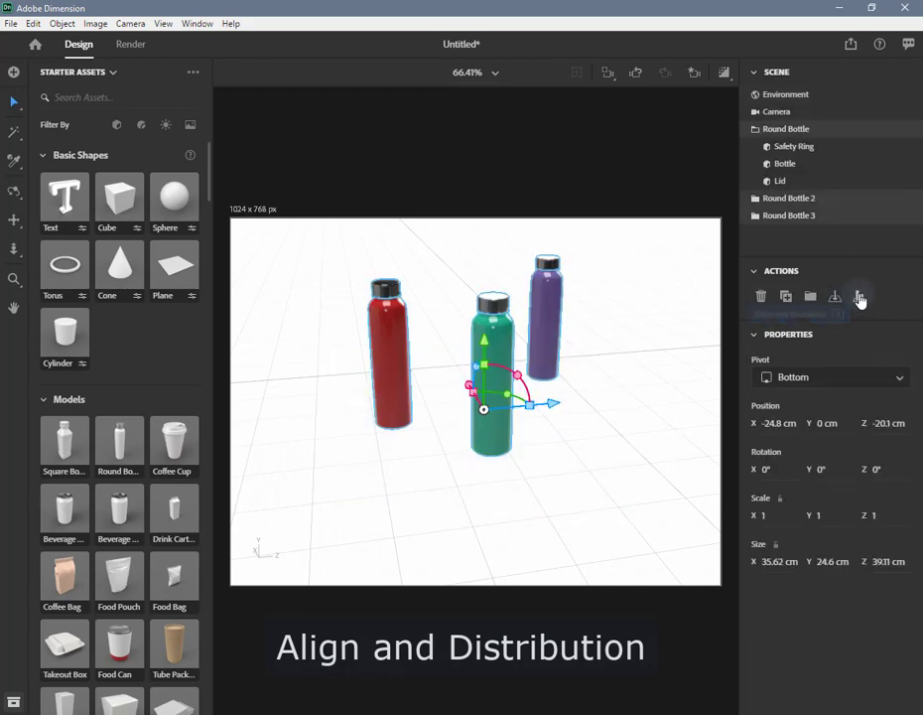
Step: Show the Align and Distribute handles around the three selected bottles
click(859, 296)
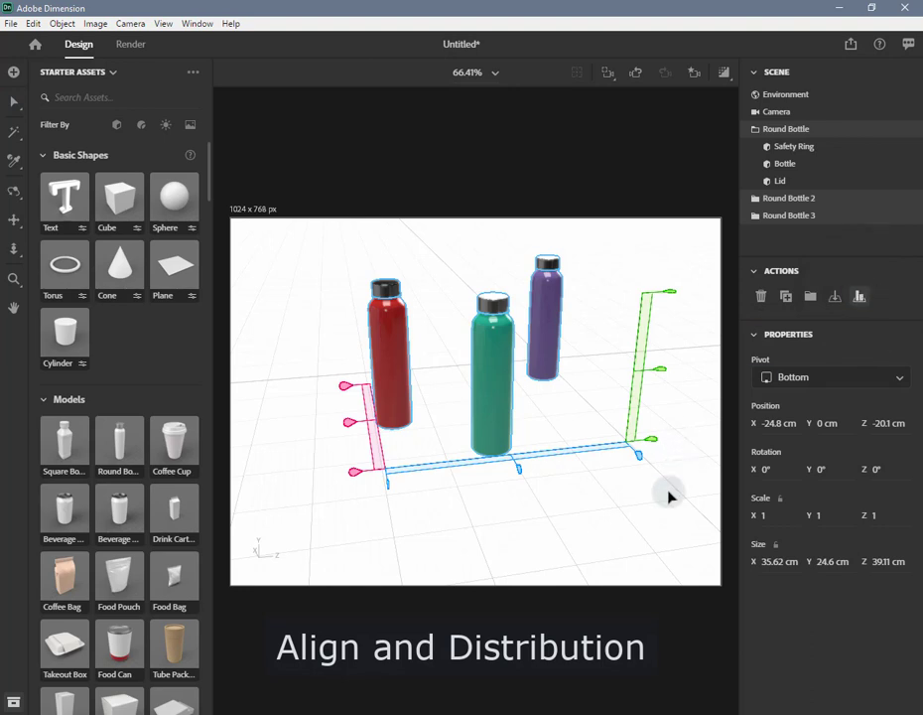
mouse_move(667, 506)
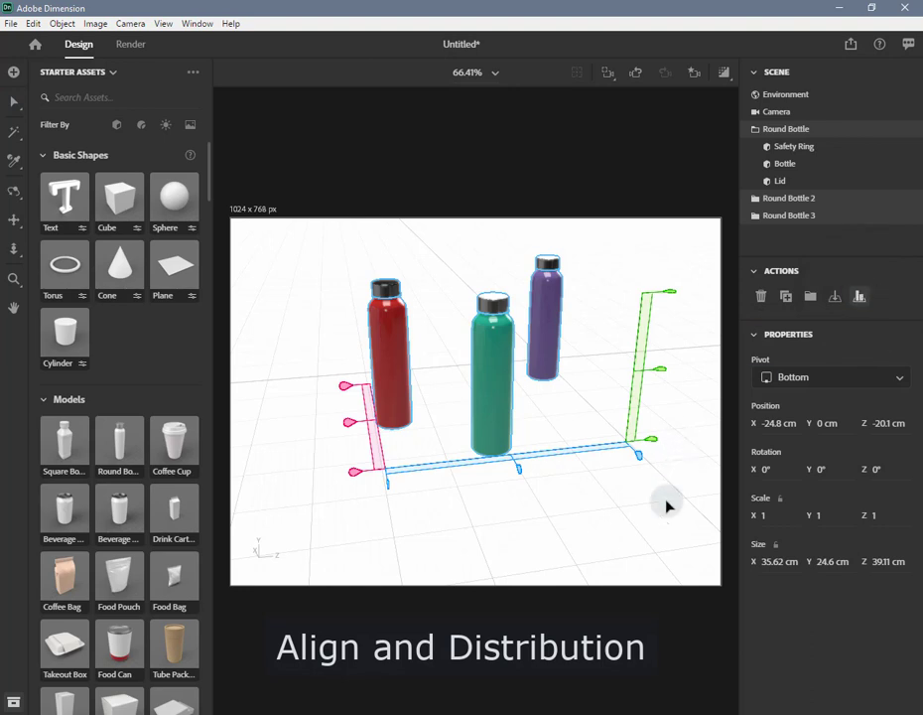
mouse_move(417, 482)
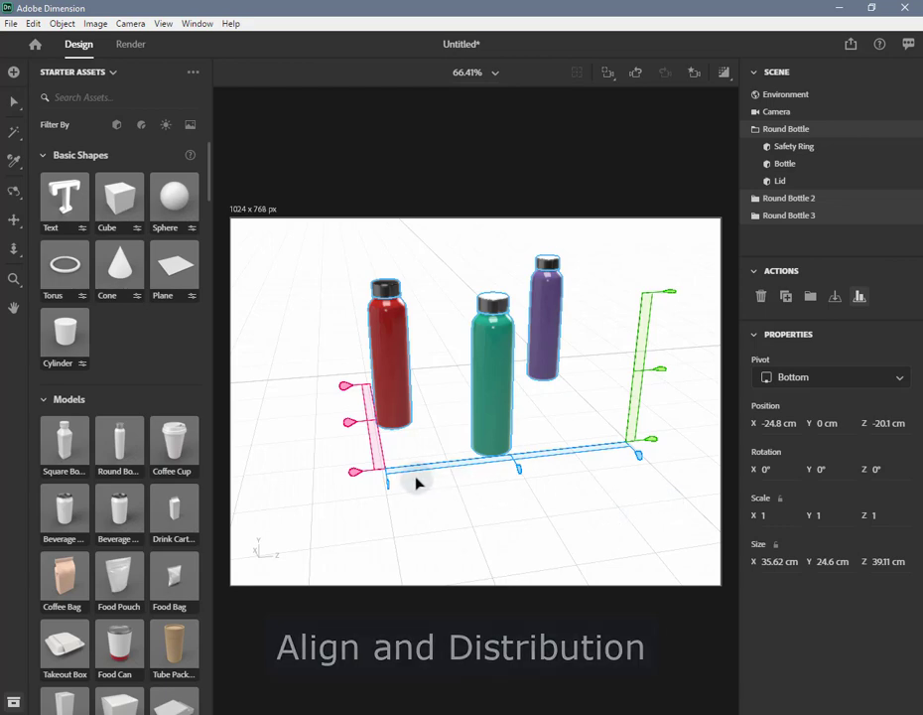
mouse_move(389, 492)
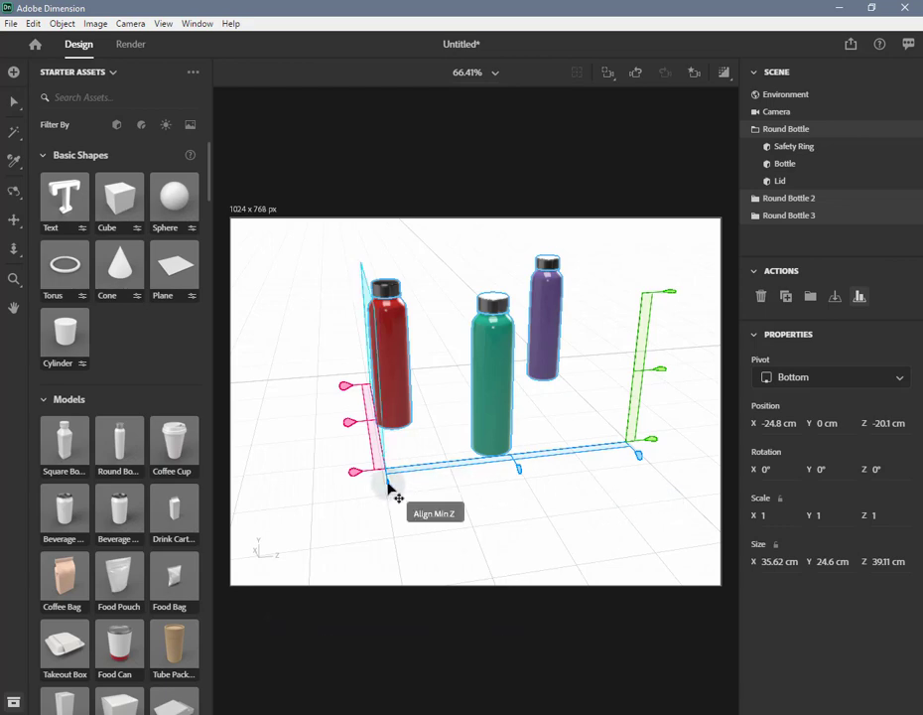
mouse_move(516, 472)
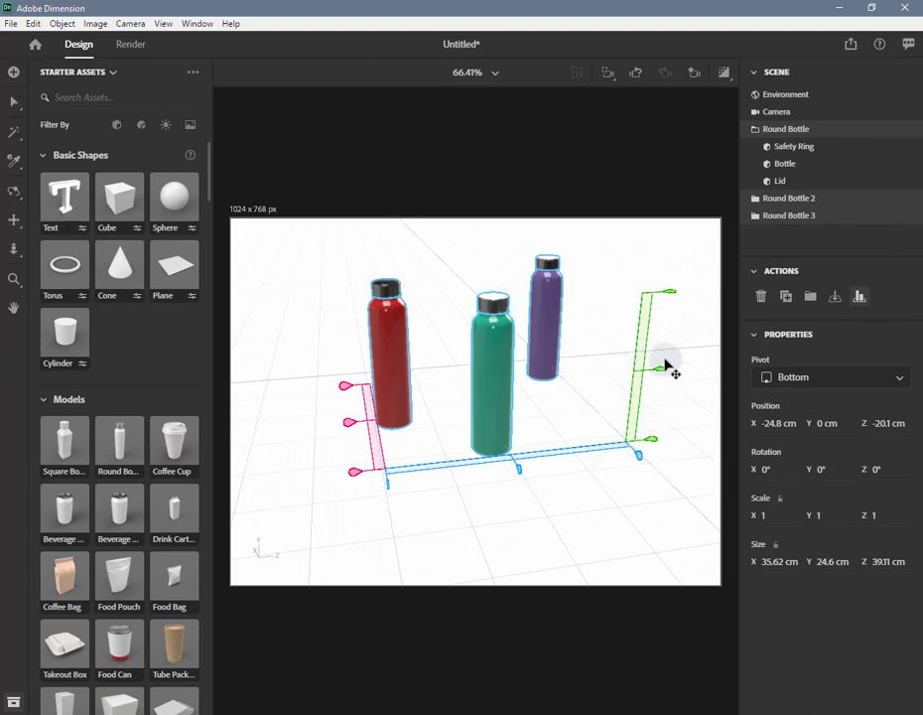
mouse_move(667, 297)
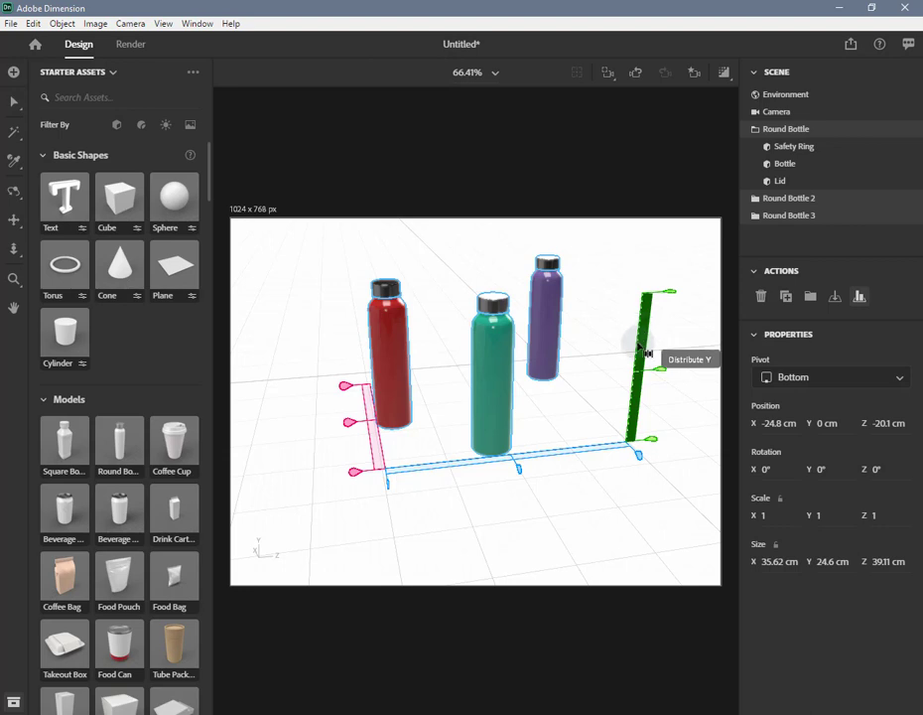
mouse_move(556, 456)
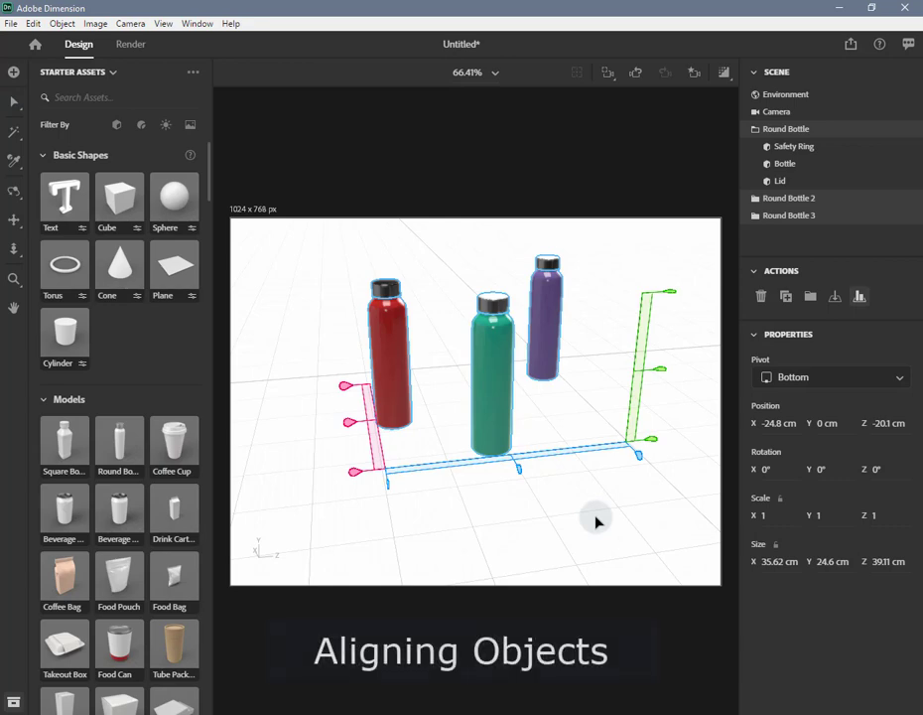
mouse_move(580, 516)
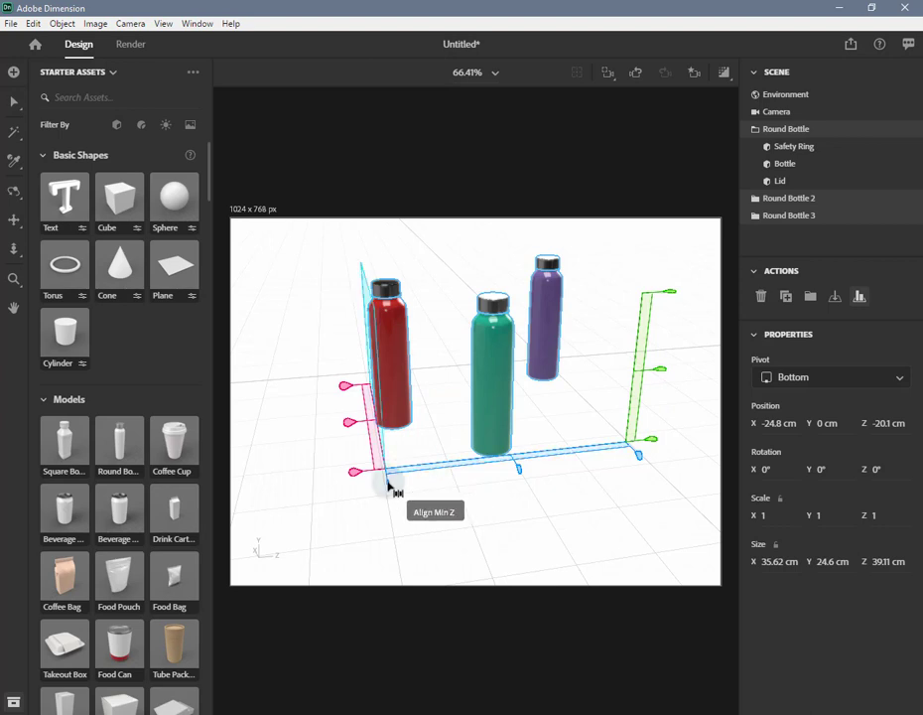
mouse_move(397, 492)
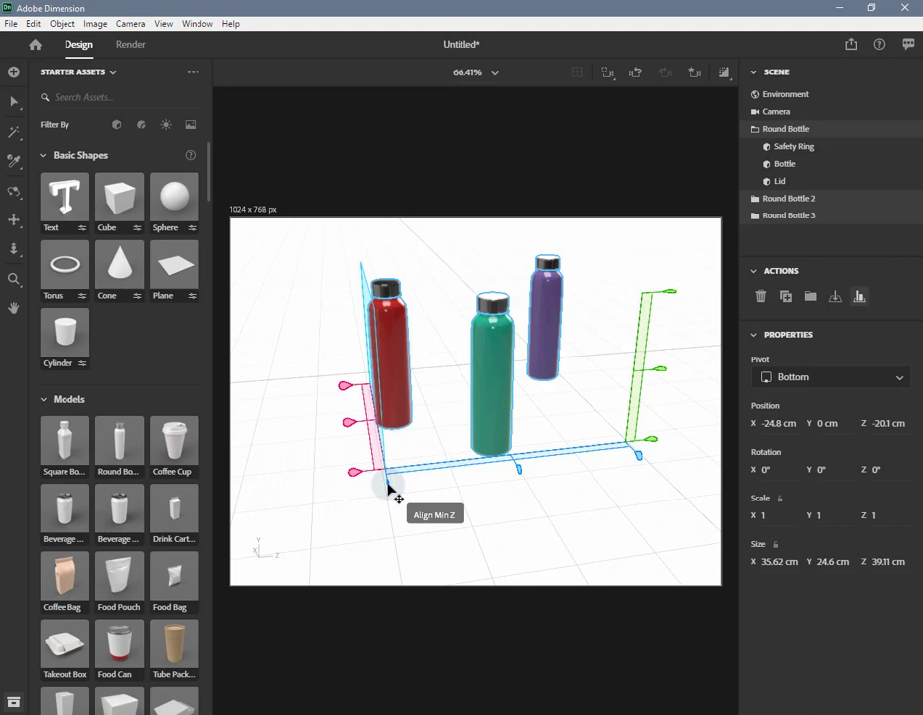
mouse_move(645, 377)
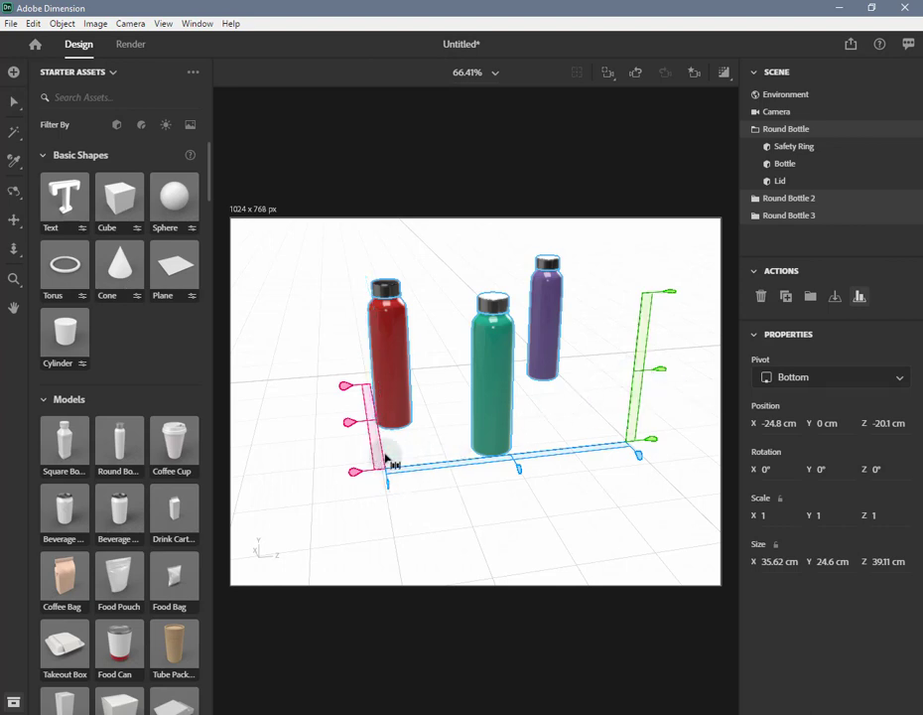
mouse_move(397, 512)
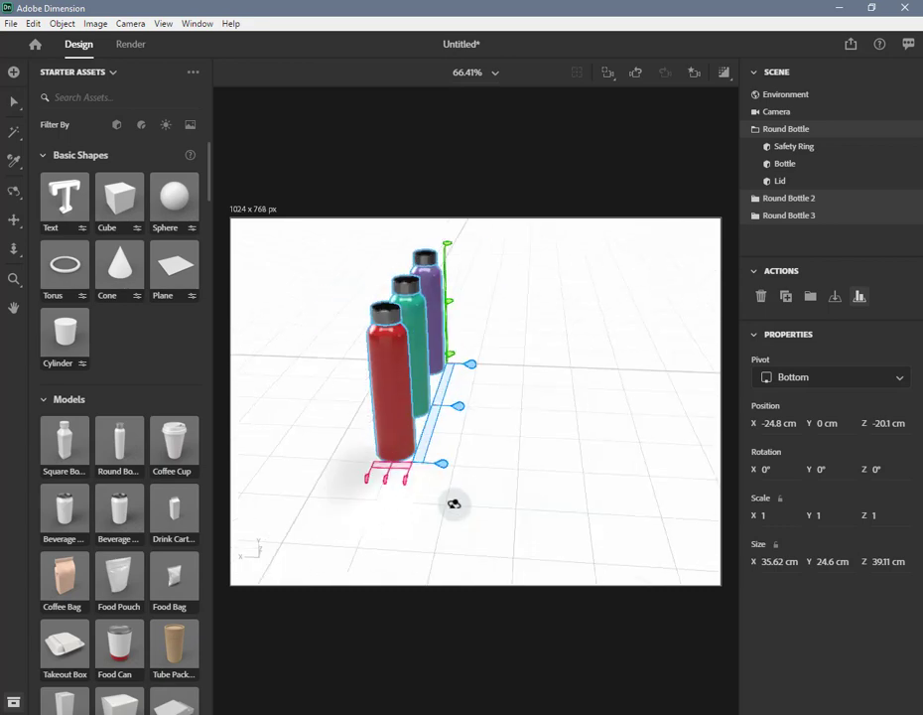
Step: Orbit the scene to check that the bottles stand in a single row
drag(454, 504, 544, 488)
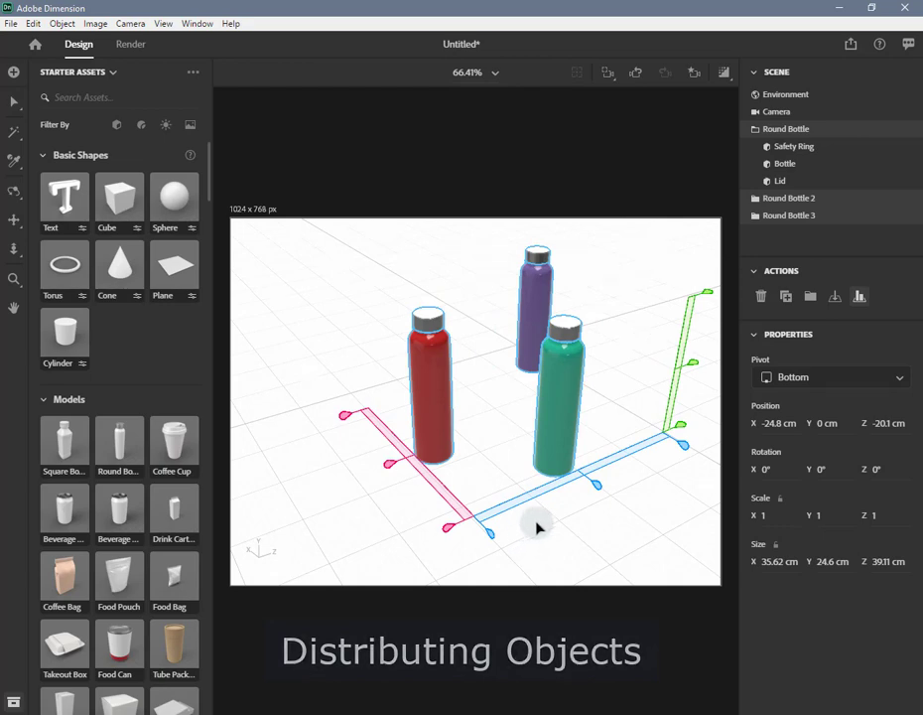
mouse_move(574, 484)
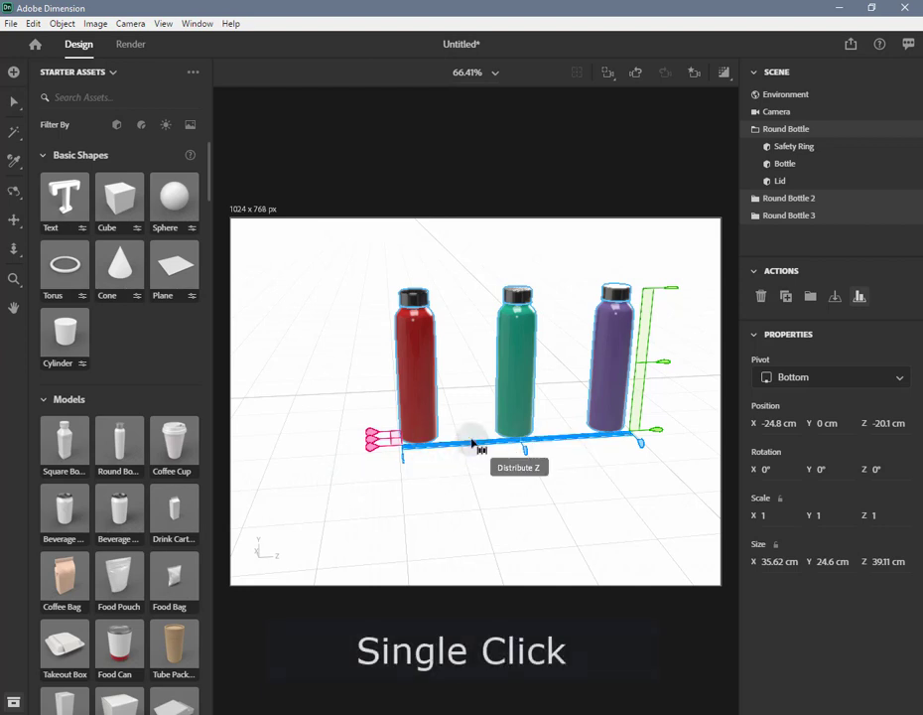
Step: Distribute the three bottles evenly along the Z axis of their row
click(474, 441)
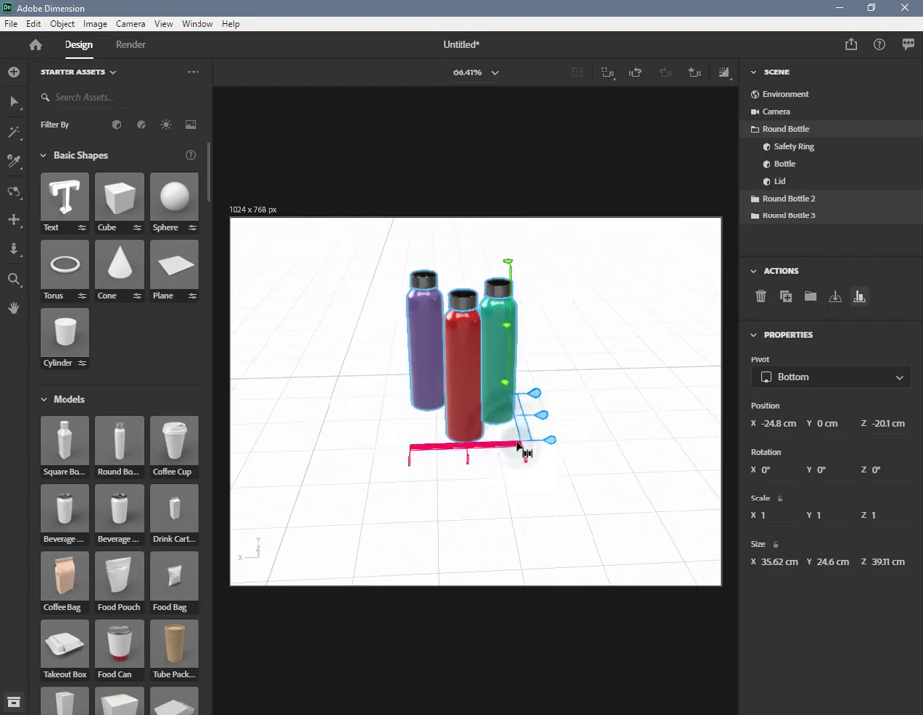
mouse_move(308, 503)
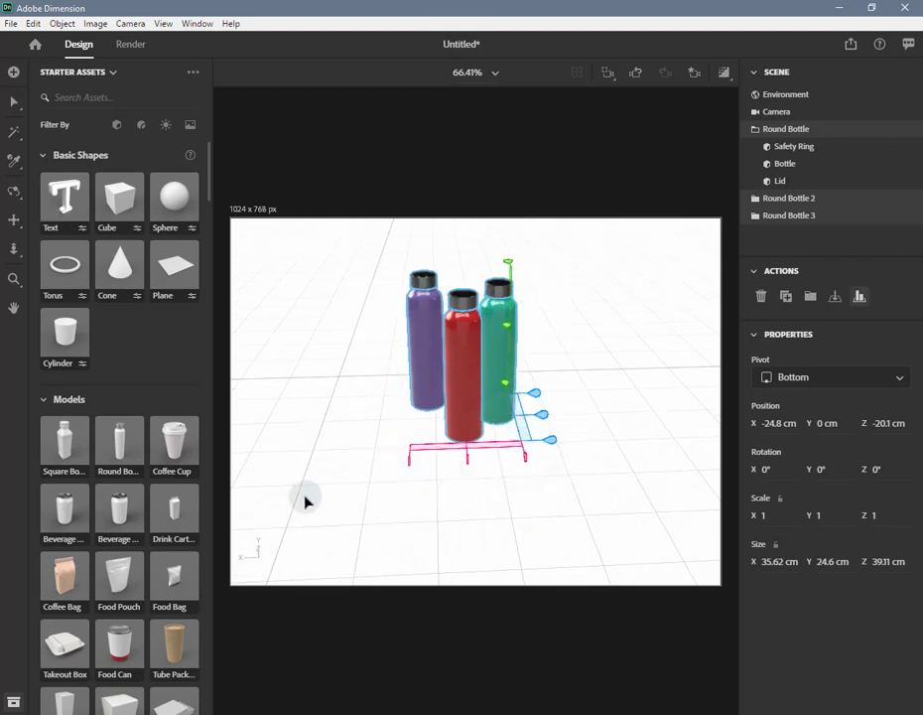
Step: Widen the spacing between the bottles while keeping the gaps equal
drag(308, 501, 358, 510)
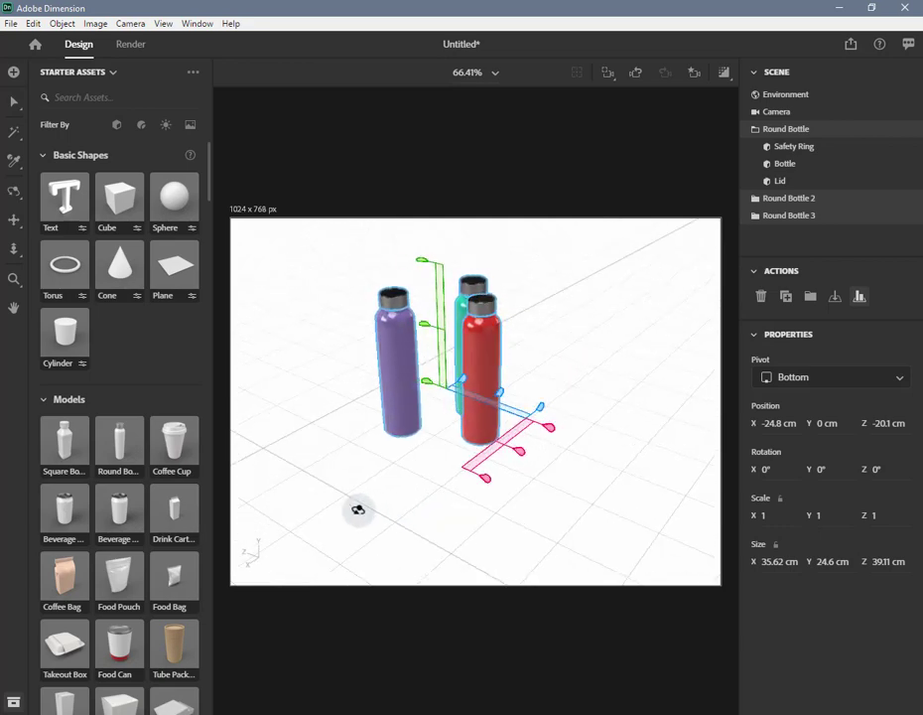
drag(357, 508, 472, 468)
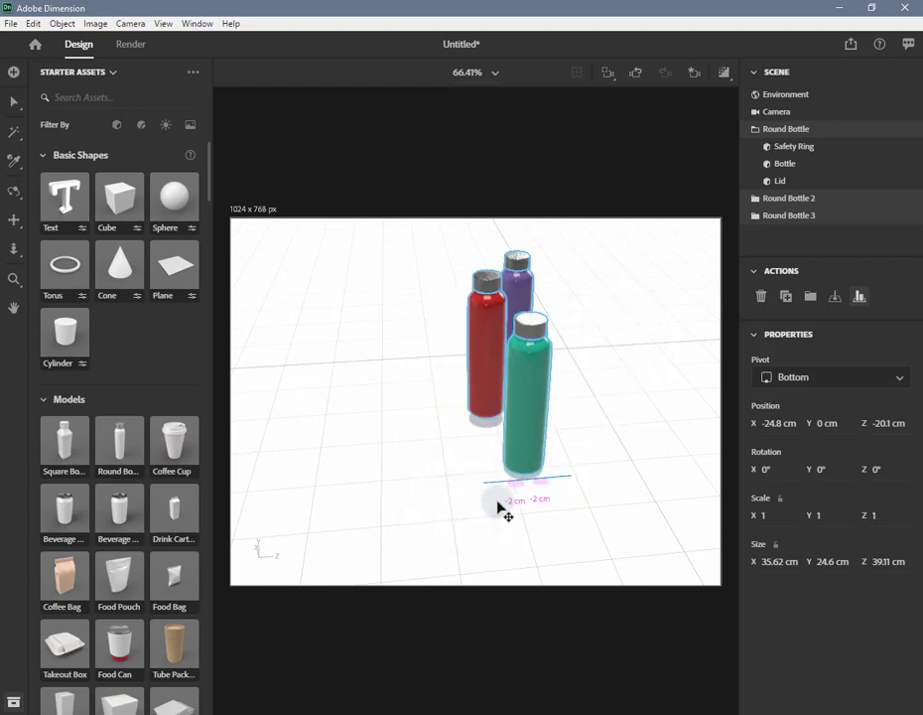
drag(508, 508, 337, 510)
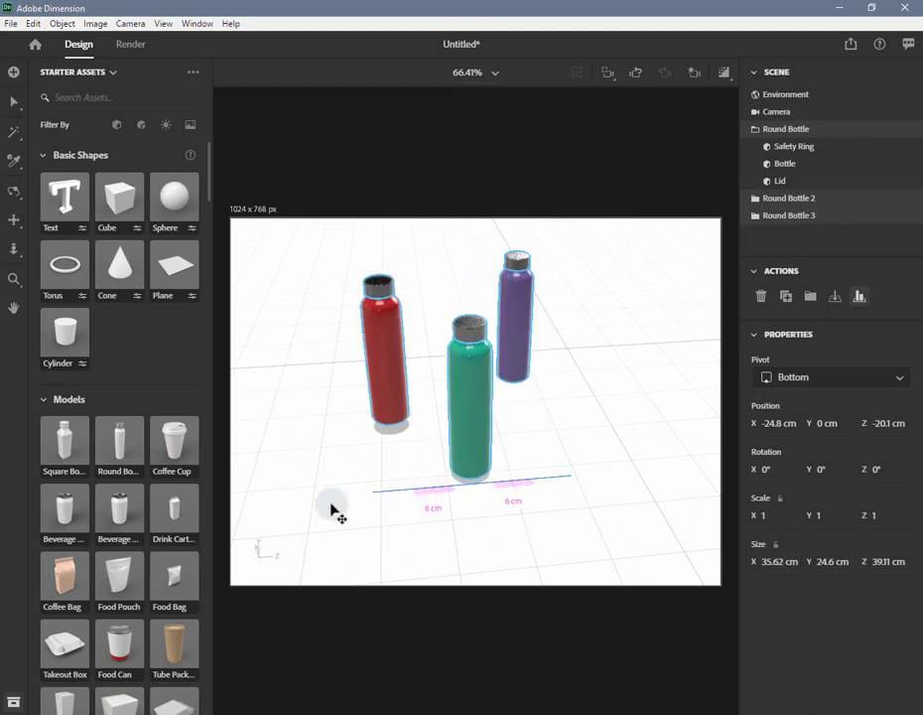